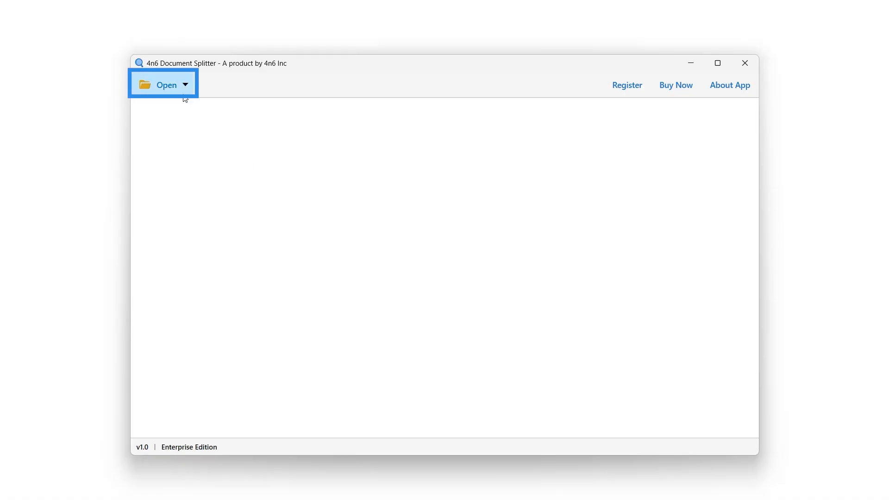
- Show the Open menu's DOCX file-loading options
left_click(162, 84)
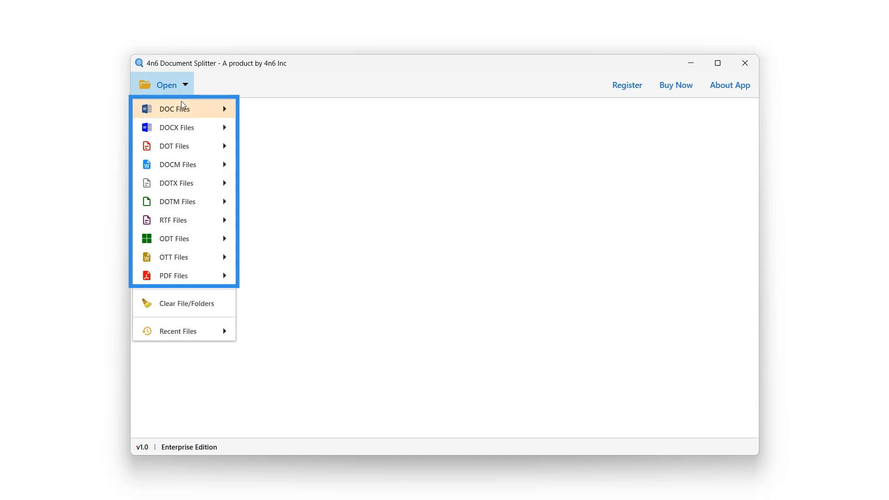
mouse_move(174, 146)
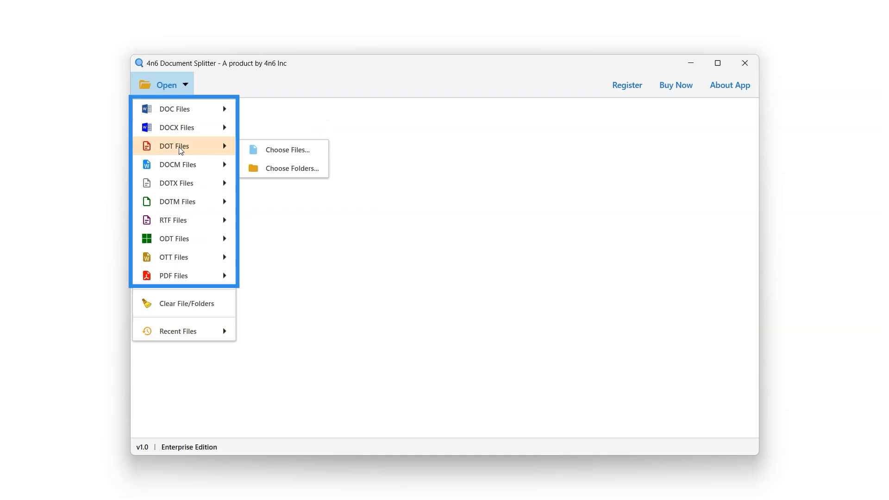
mouse_move(179, 182)
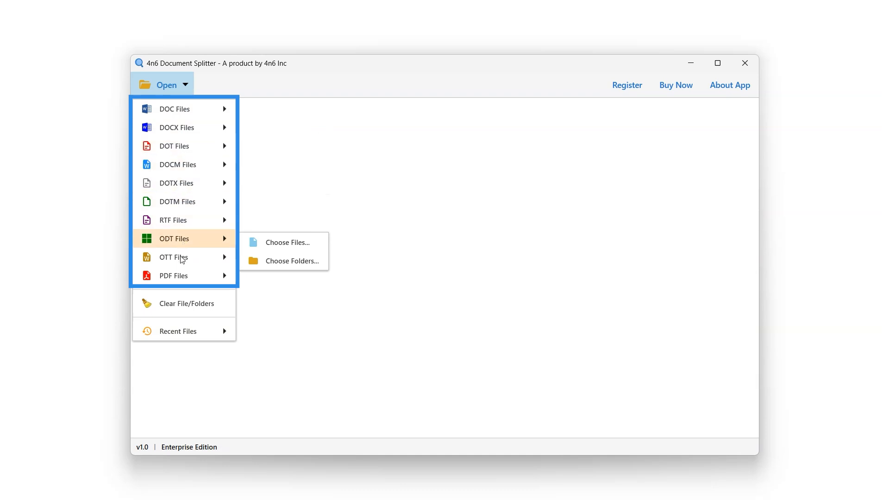
mouse_move(174, 276)
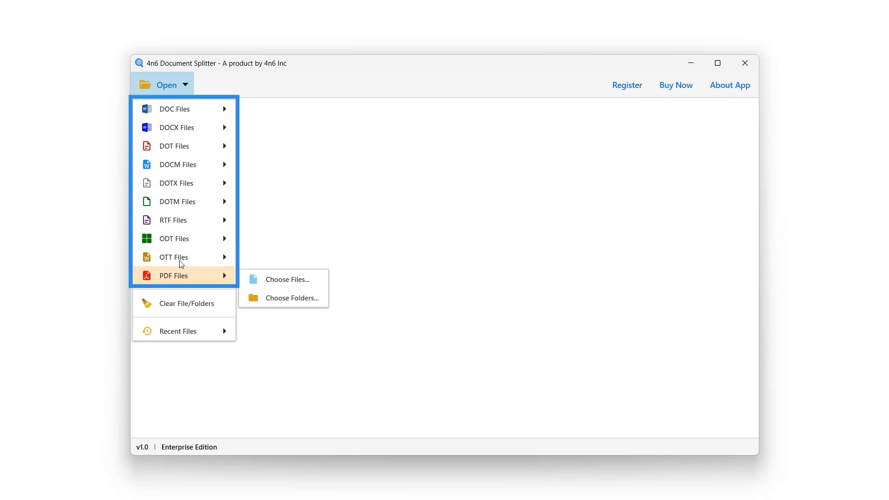
mouse_move(193, 127)
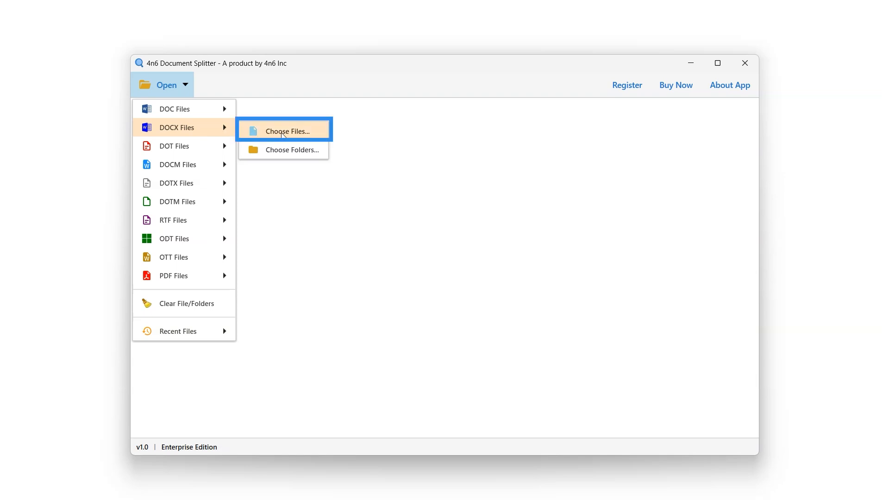
mouse_move(283, 153)
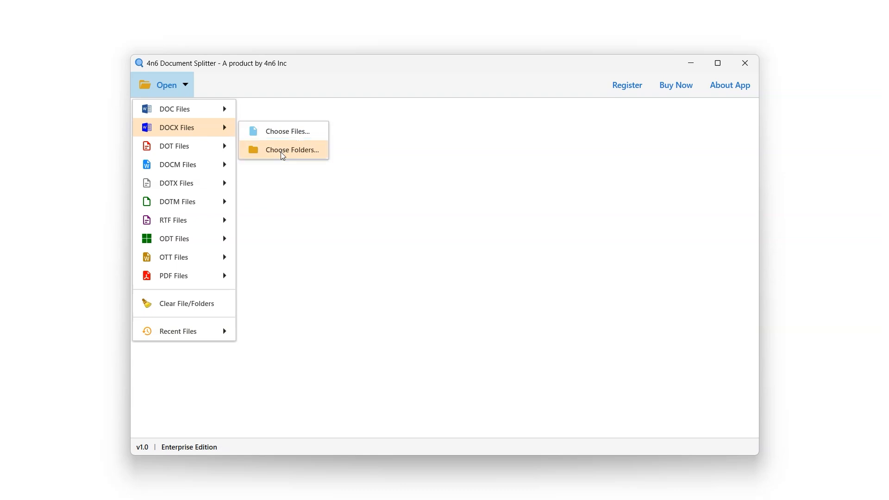
- Load the 'Word files' folder from New Volume (D:) via Choose Folders
left_click(292, 149)
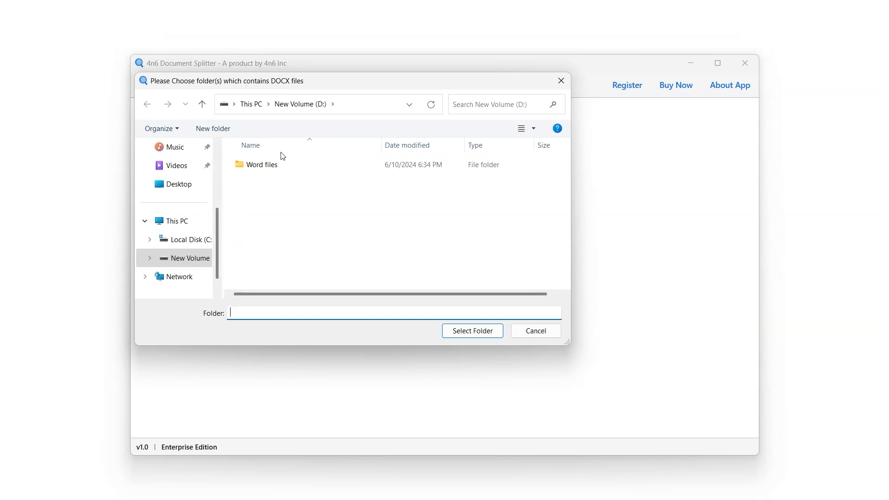
left_click(261, 164)
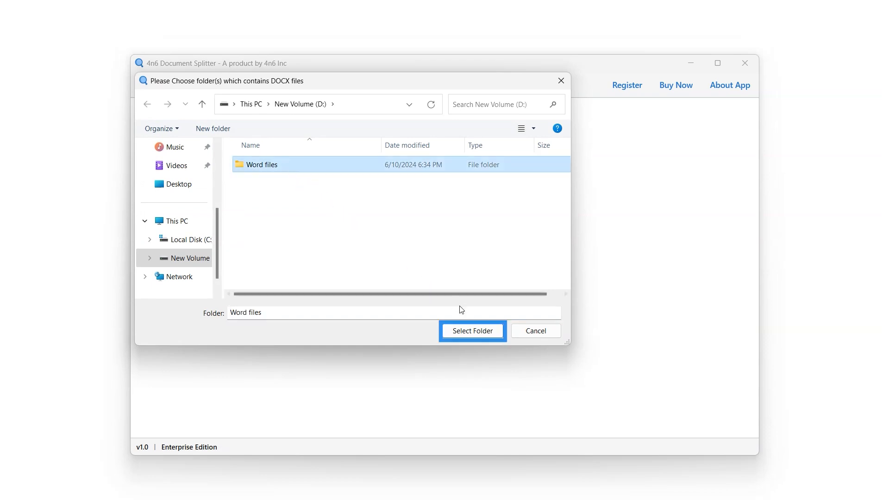
left_click(471, 331)
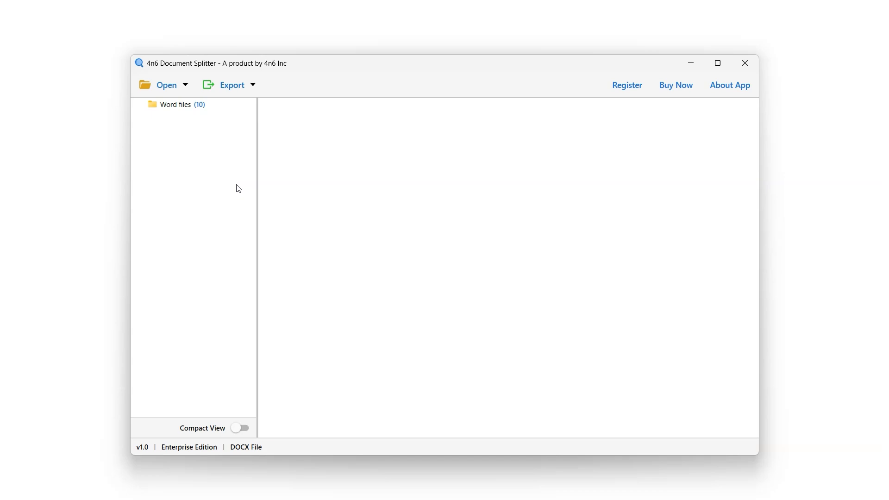
- List the Word files folder and page through the #1 file-sample.docx preview
left_click(182, 104)
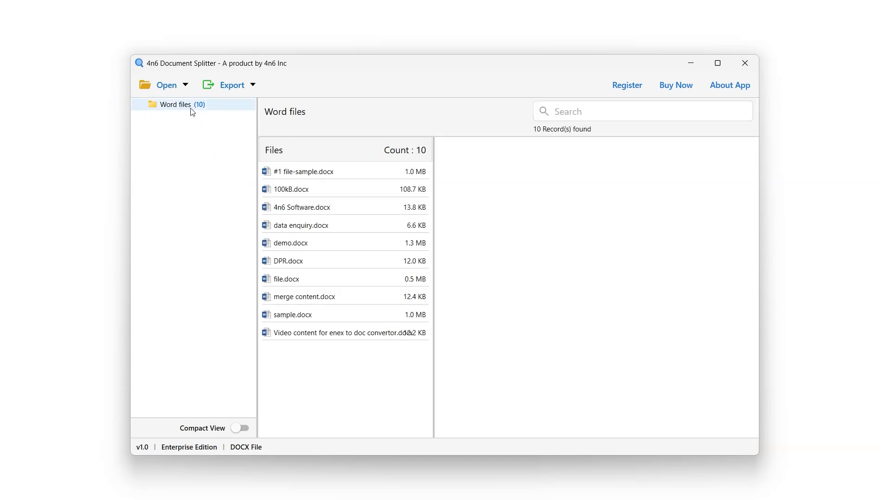
mouse_move(227, 121)
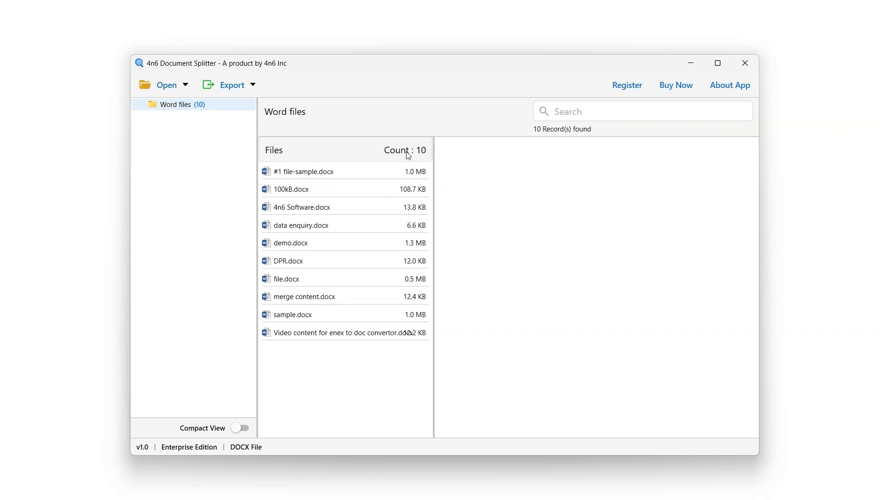
left_click(303, 171)
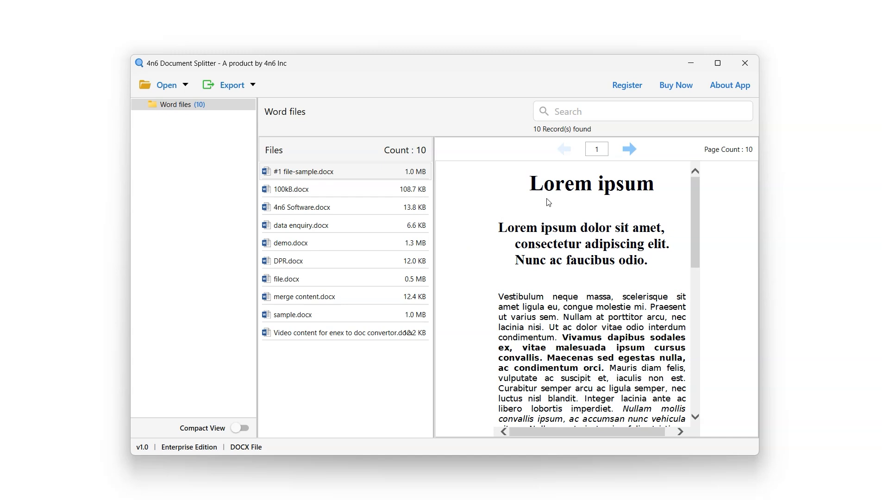
left_click(628, 149)
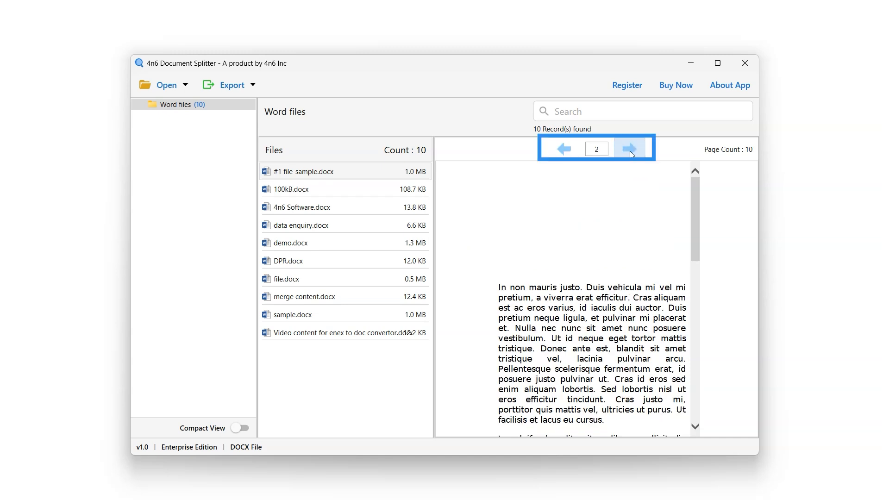
left_click(629, 149)
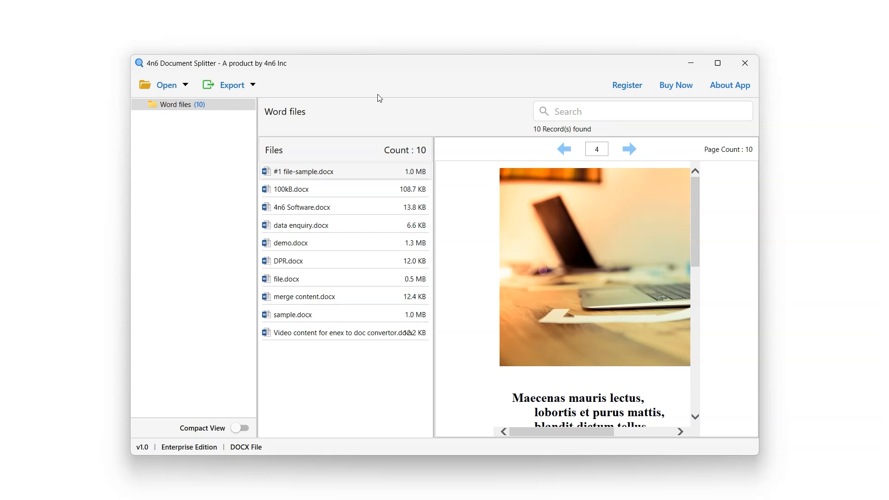
- Start the page split export and create a 'docx split' output folder on D:
left_click(228, 85)
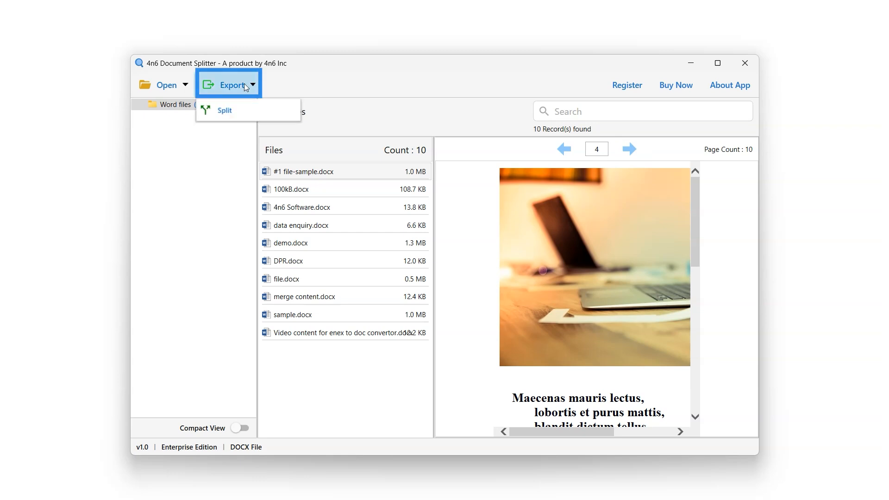
mouse_move(247, 114)
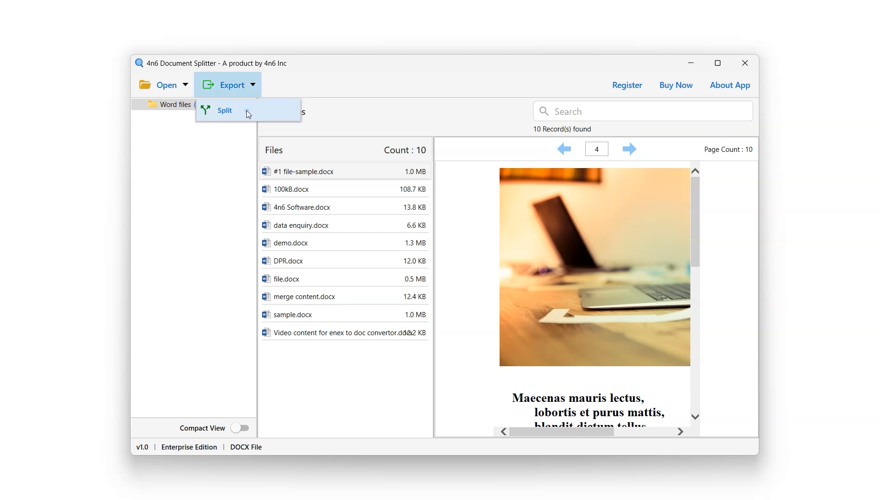
left_click(225, 110)
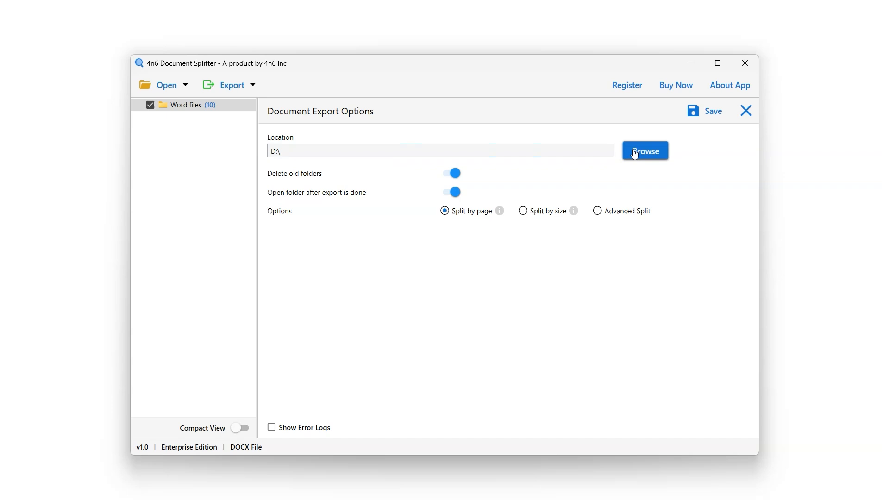
left_click(644, 151)
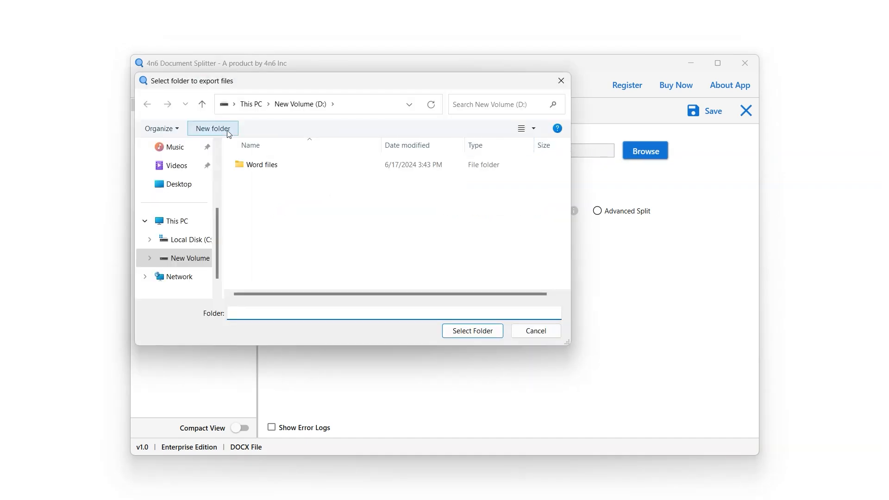
type("docx split")
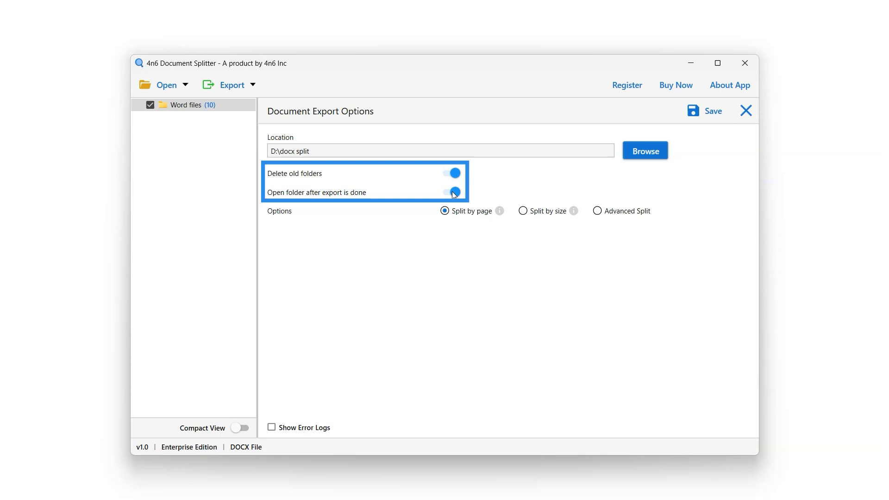
- Try Split by page and Split by size units, then choose Advanced Split
left_click(452, 192)
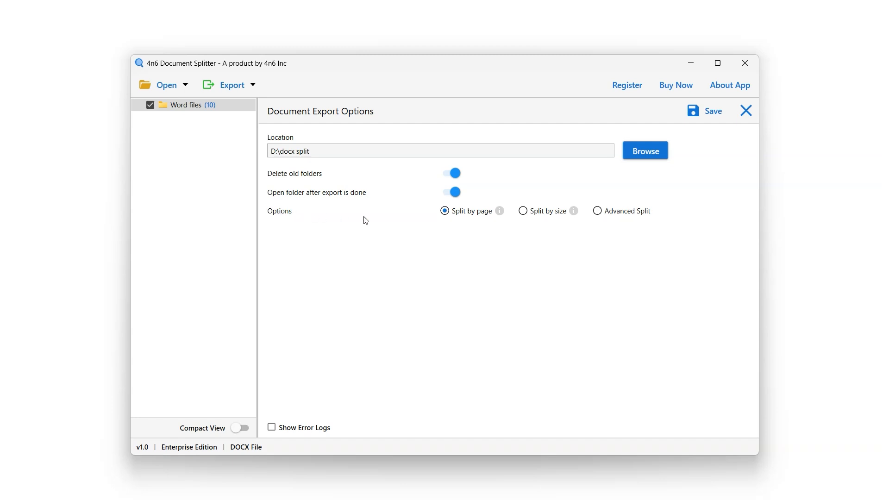
left_click(445, 211)
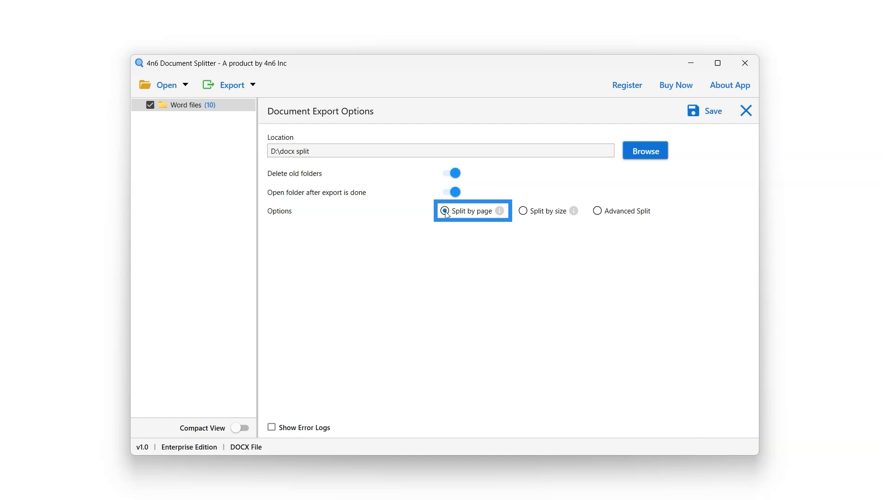
left_click(523, 211)
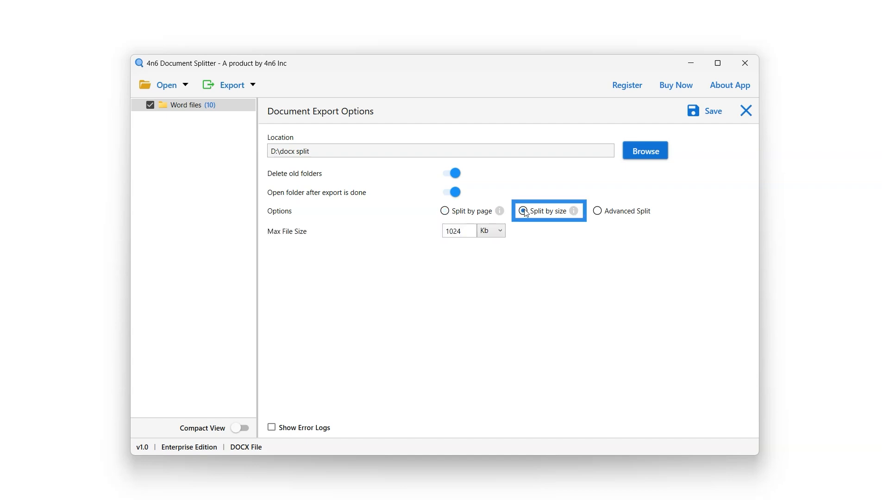
left_click(489, 230)
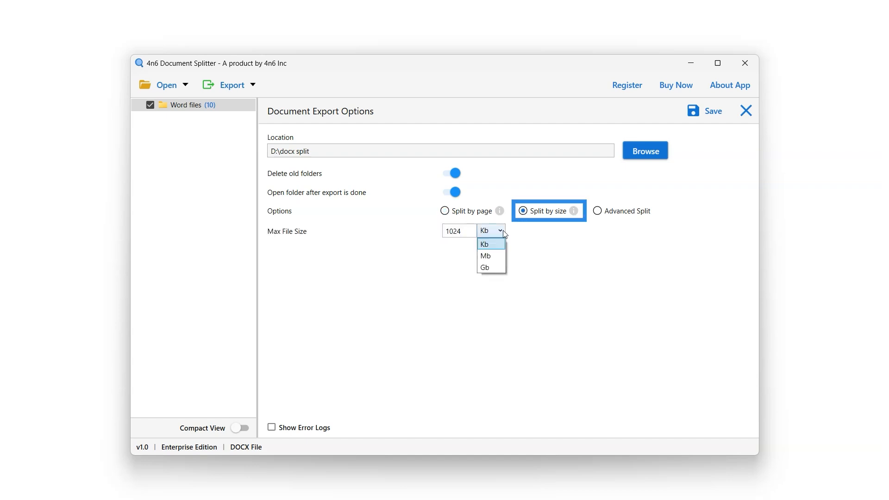
mouse_move(491, 266)
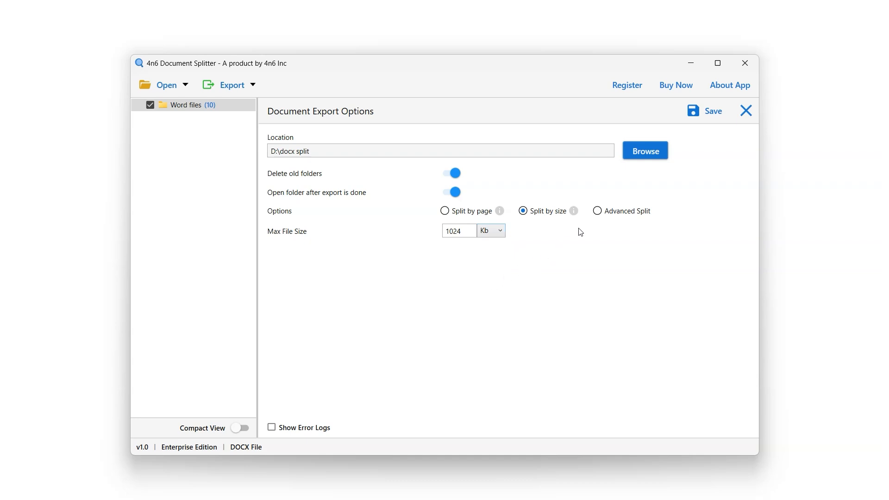
left_click(596, 211)
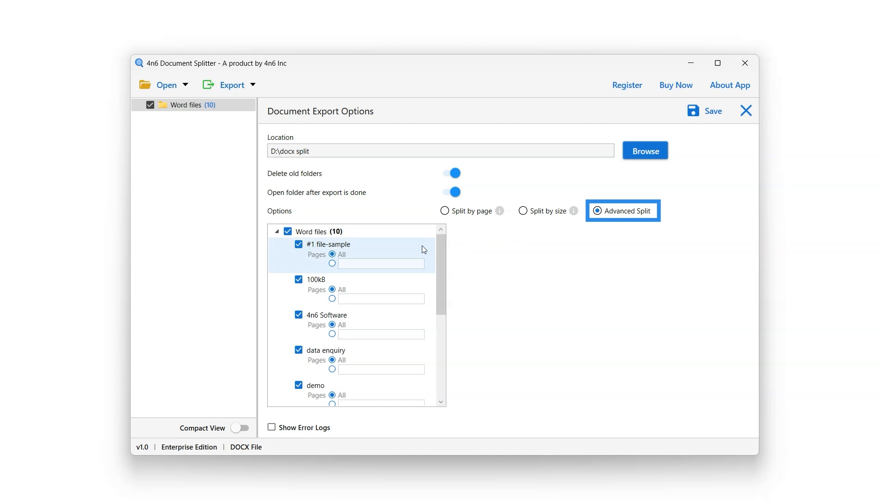
mouse_move(333, 266)
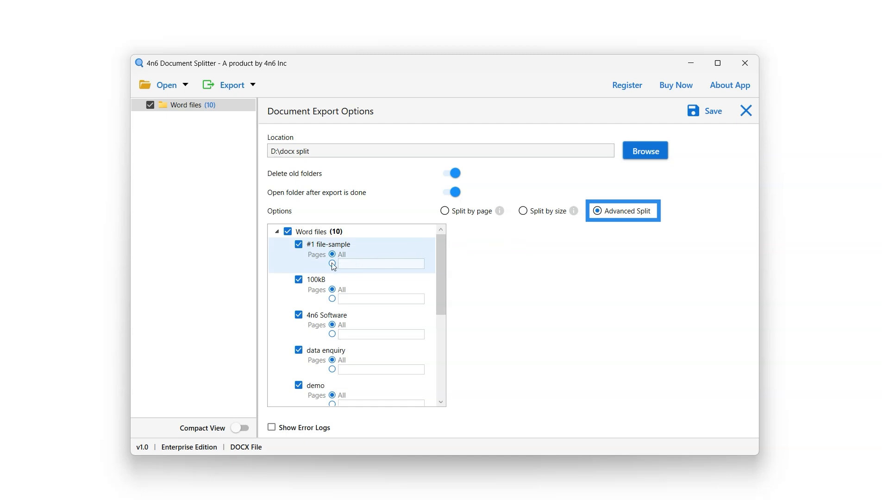
- Set #1 file-sample to custom pages 1-3,6,8 and export
left_click(331, 264)
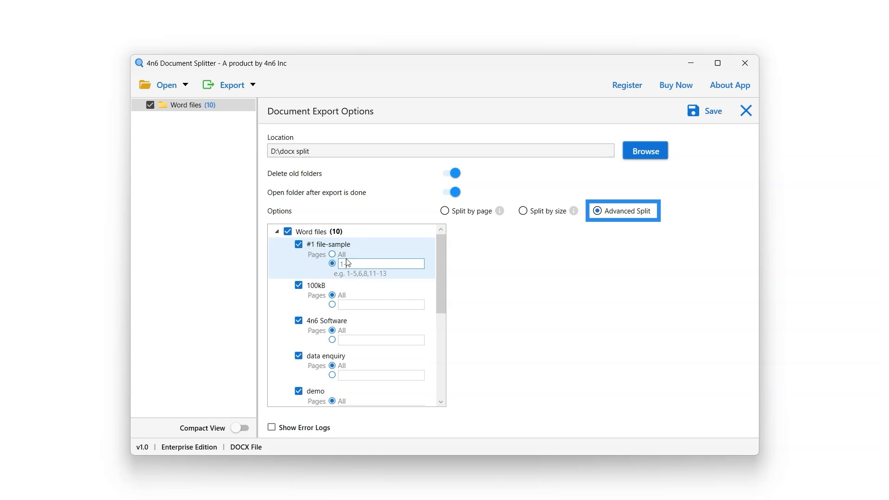
type("1-3,6,")
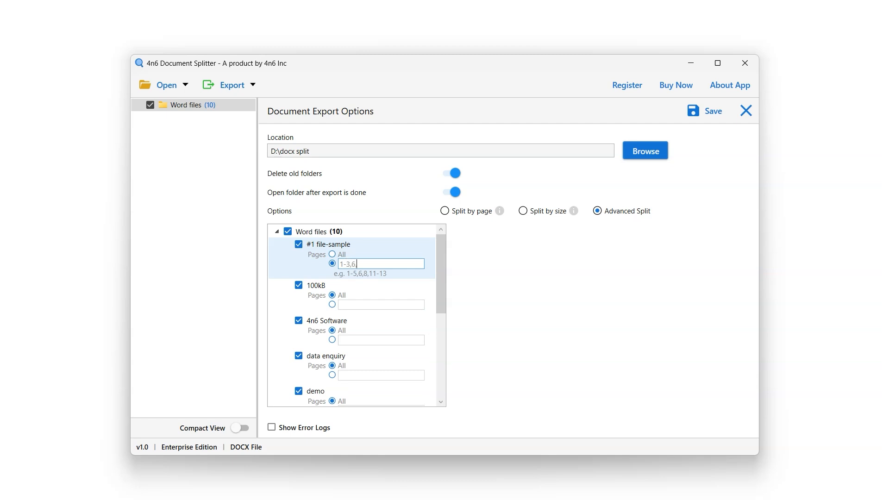
type("8")
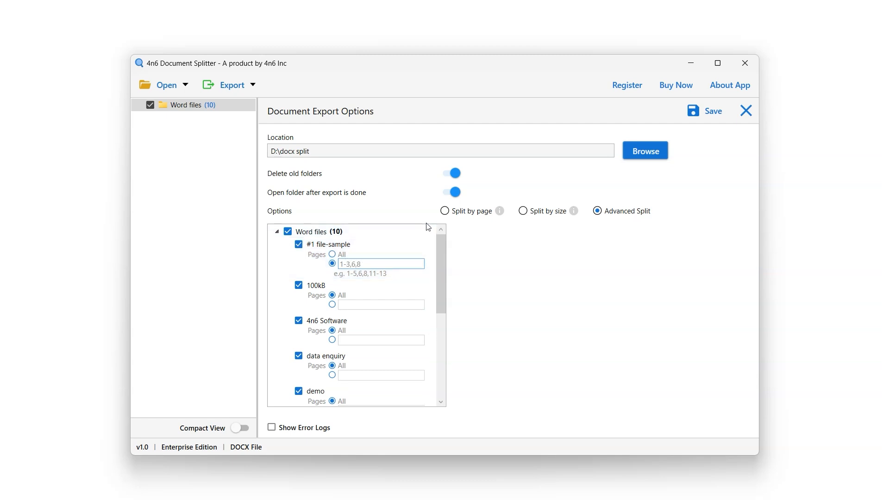
left_click(444, 212)
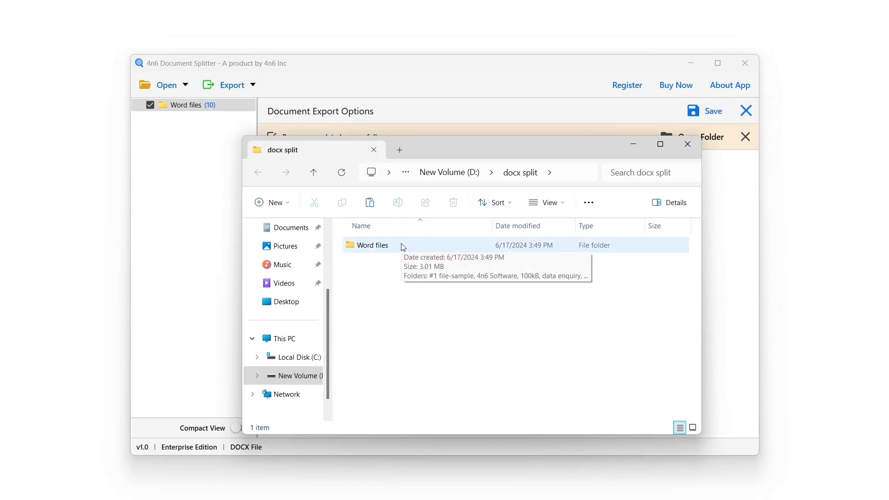
- Open #1 file-sample_1 from Word files > #1 file-sample in Word
double_click(373, 245)
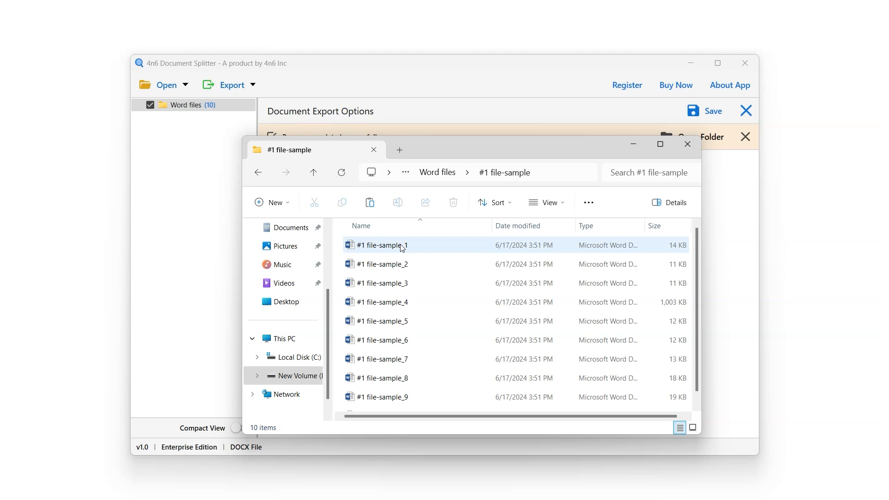
left_click(381, 245)
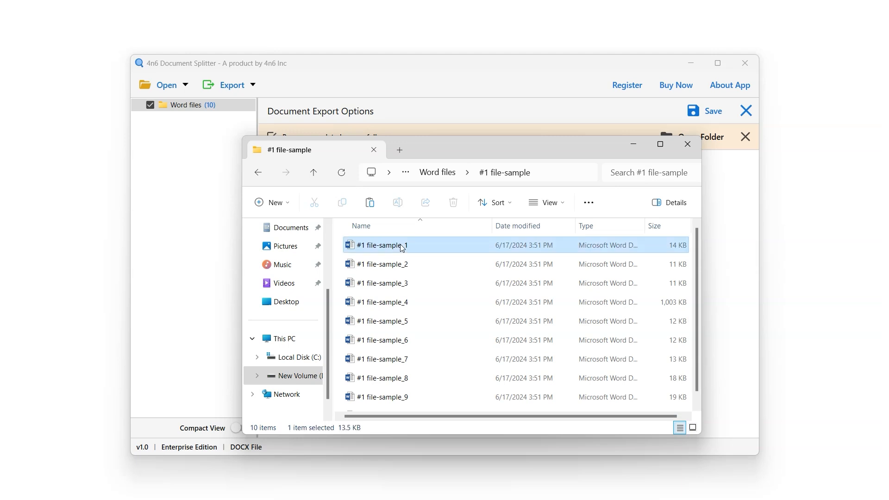
double_click(383, 244)
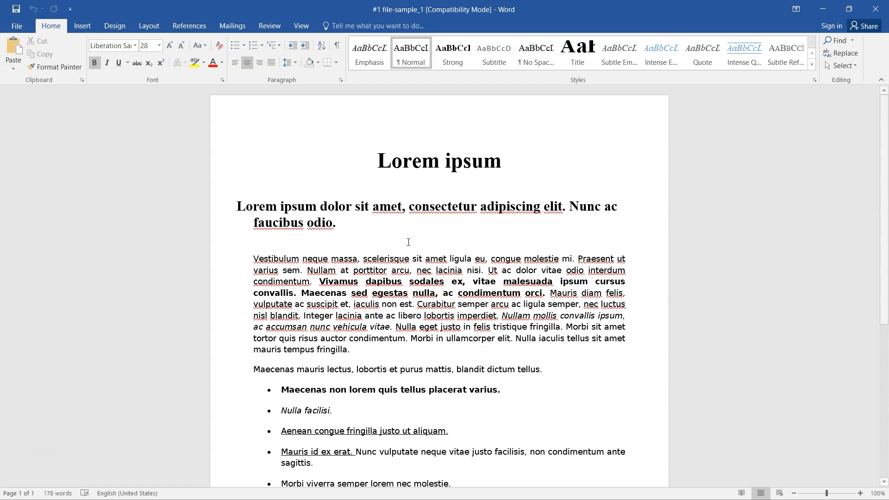
scroll("down", 3)
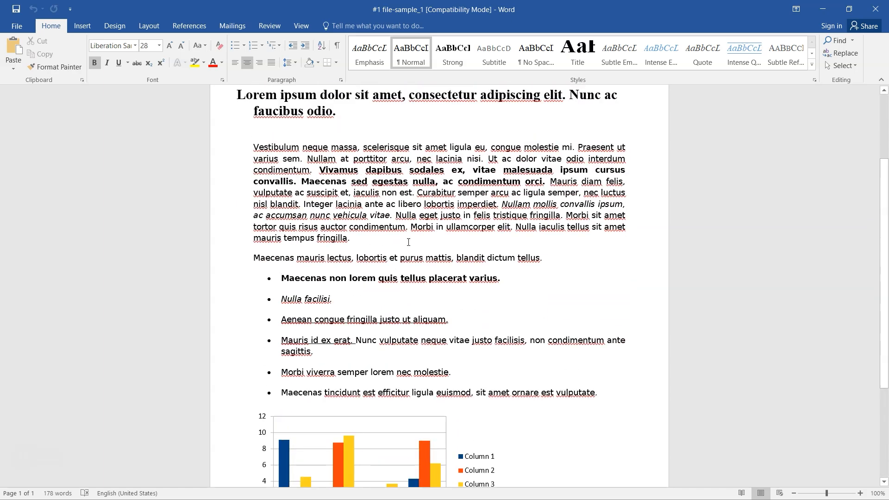